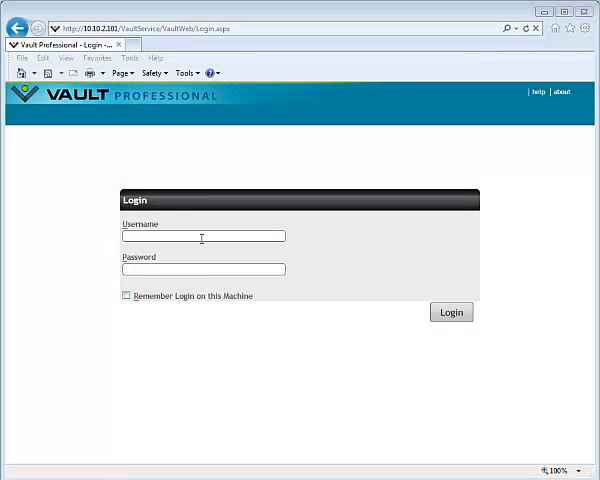
# Sign in to the Vault web client with the admin credentials
pyautogui.write('Admin')
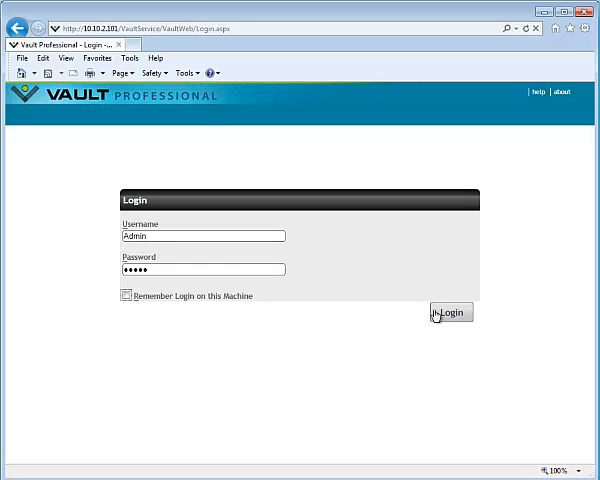
pyautogui.click(450, 312)
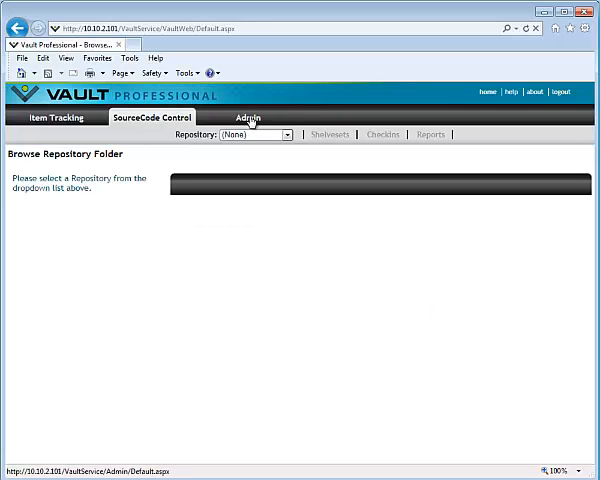
# Create the 'Vault Work Items' item tracking project, described as for the next release of Vault
pyautogui.click(247, 117)
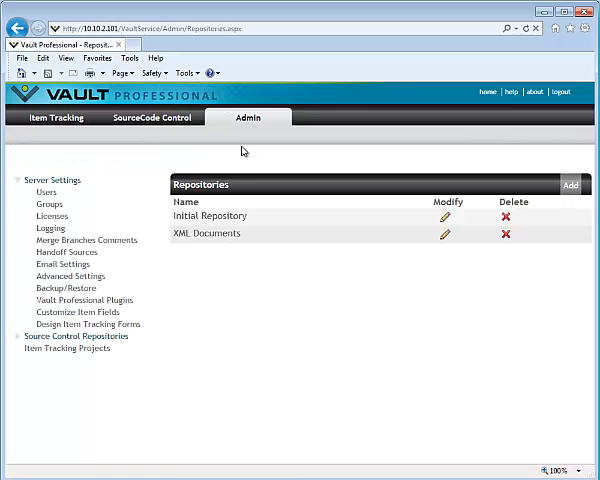
pyautogui.moveTo(65, 349)
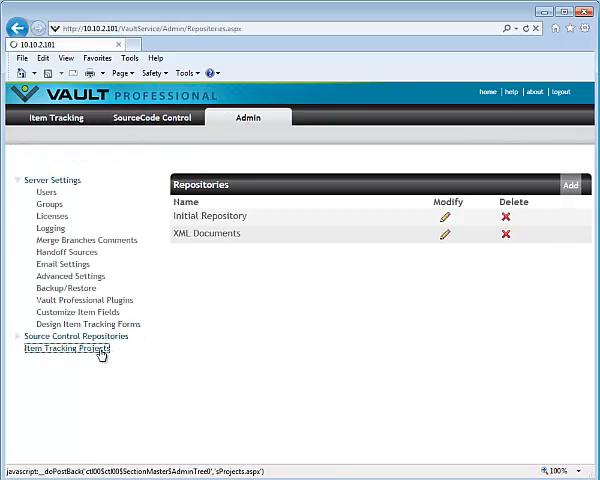
pyautogui.click(68, 349)
pyautogui.write('Vault Work')
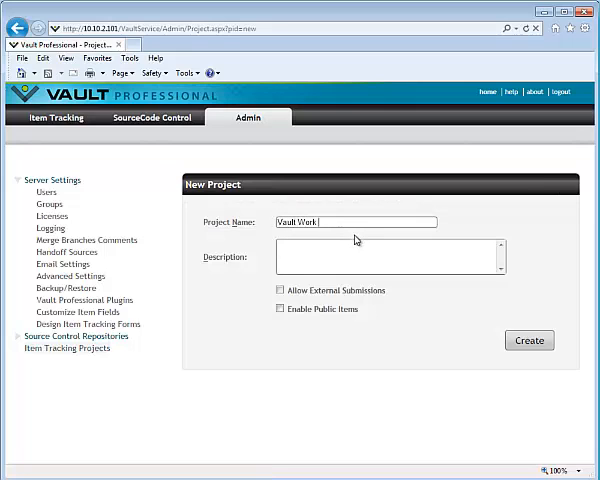
pyautogui.write('Items')
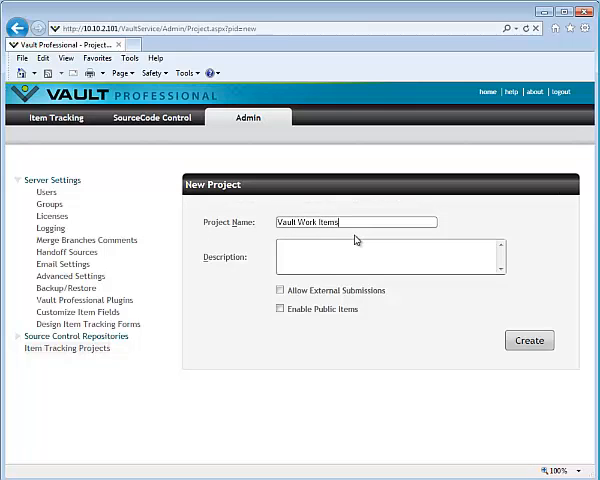
pyautogui.write('for the next release of Vault')
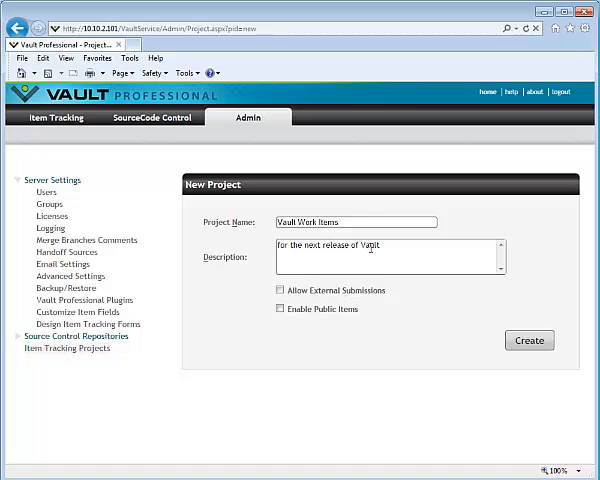
pyautogui.click(528, 340)
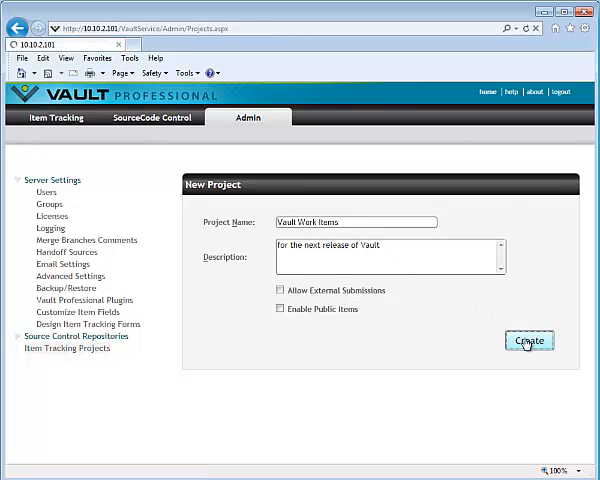
# Add a new group named Developers to the Vault Work Items project
pyautogui.click(528, 340)
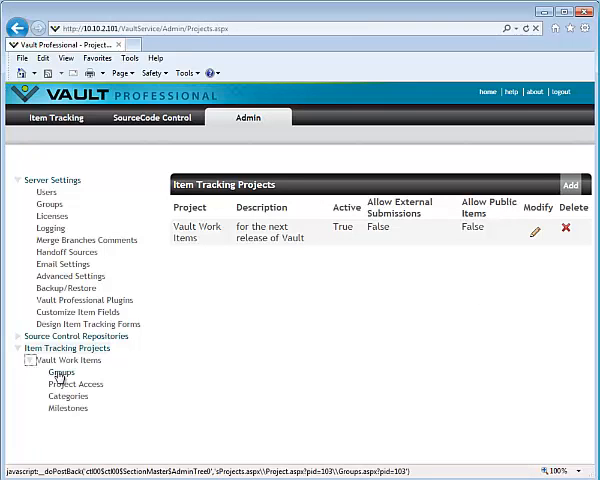
pyautogui.click(61, 377)
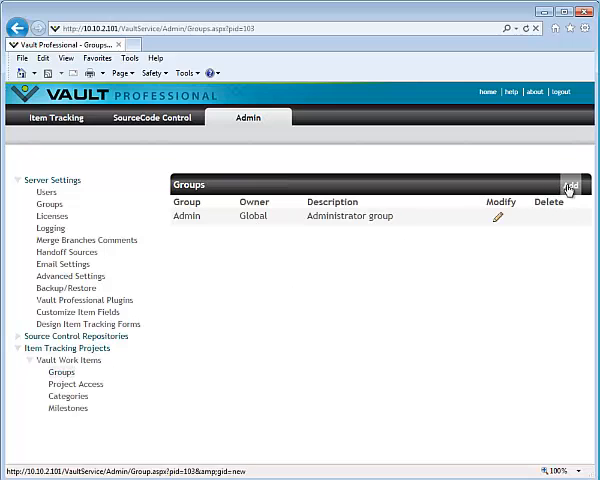
pyautogui.click(571, 189)
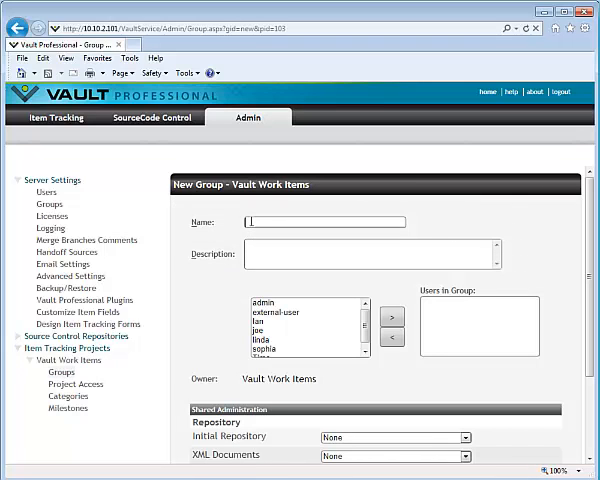
pyautogui.write('Developers')
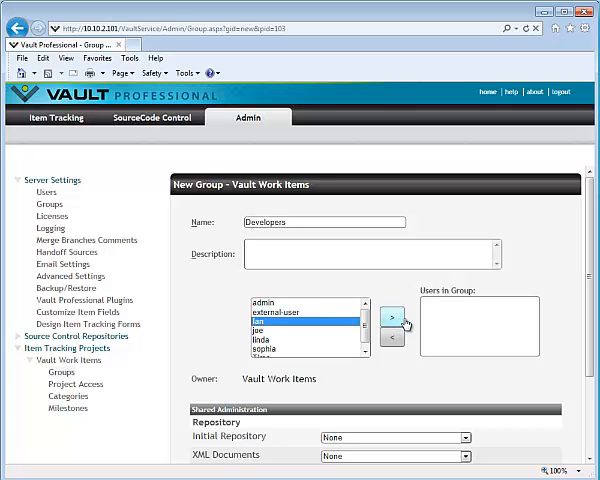
# Move Ian, Joe, Linda, Sophia and Timo into the group and save it
pyautogui.click(392, 318)
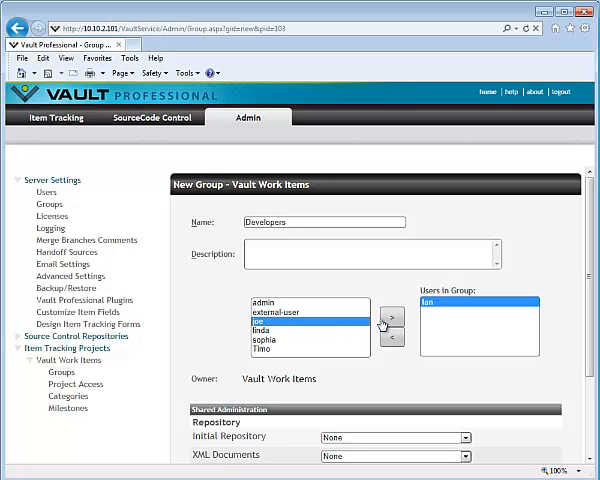
pyautogui.click(391, 318)
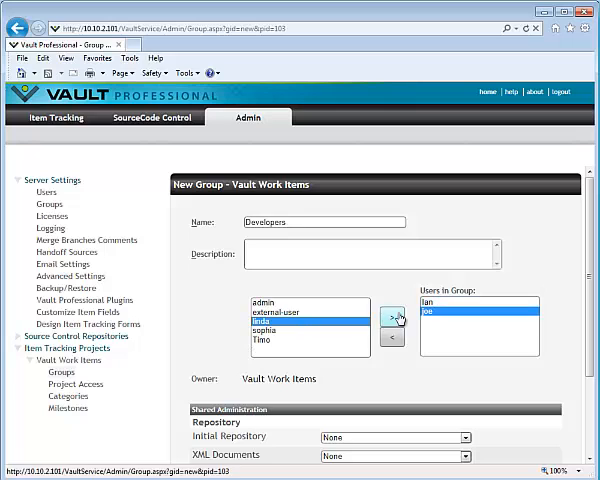
pyautogui.click(391, 315)
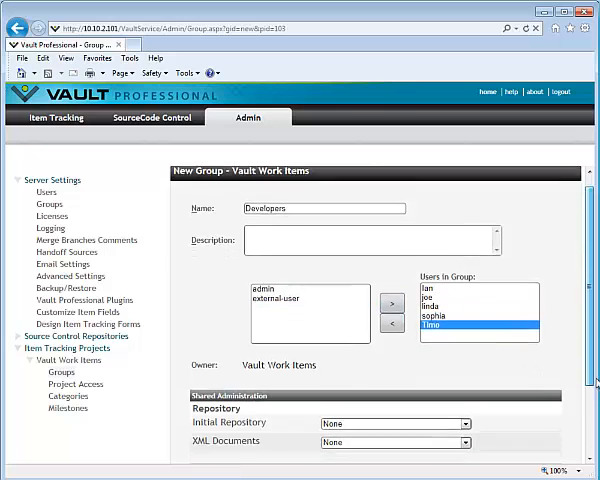
pyautogui.scroll(-3)
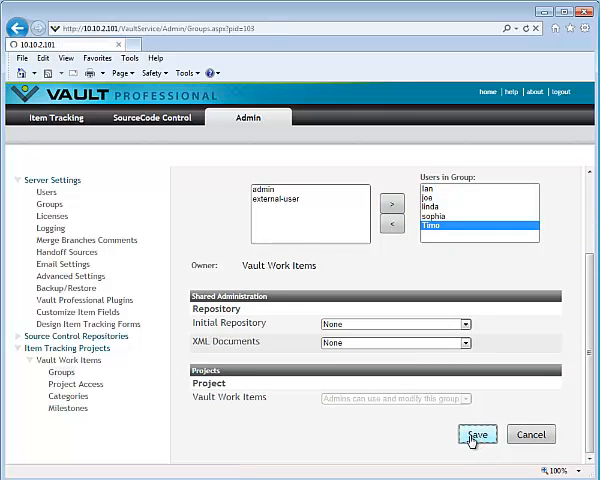
pyautogui.click(473, 434)
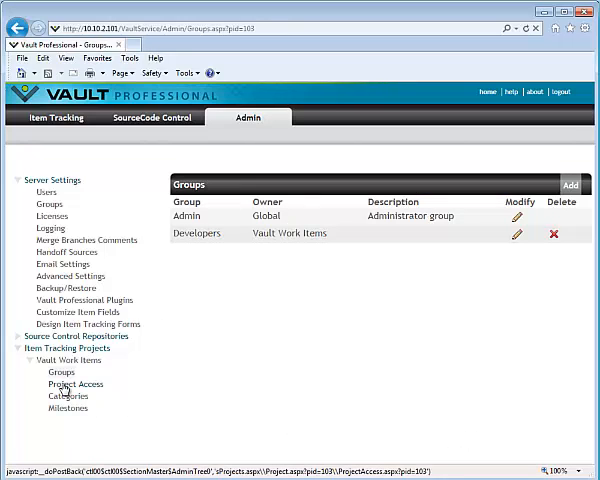
# Assign the Developers group Modify rights on Vault Work Items and adjust one user's rights
pyautogui.click(75, 383)
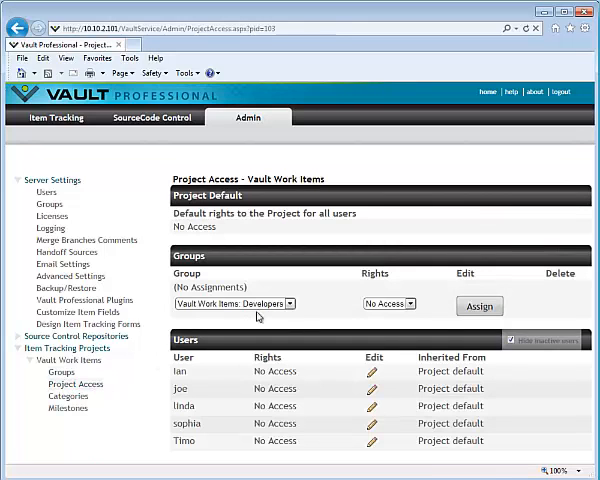
pyautogui.click(388, 303)
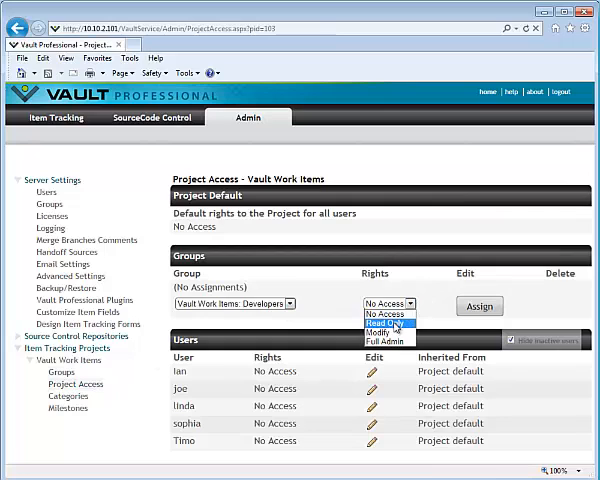
pyautogui.click(383, 331)
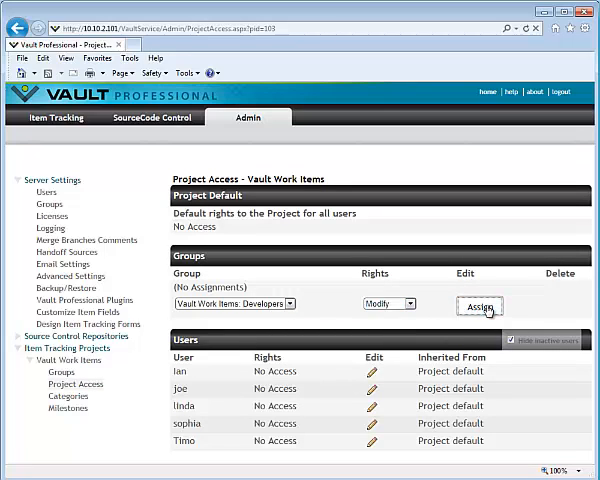
pyautogui.click(480, 306)
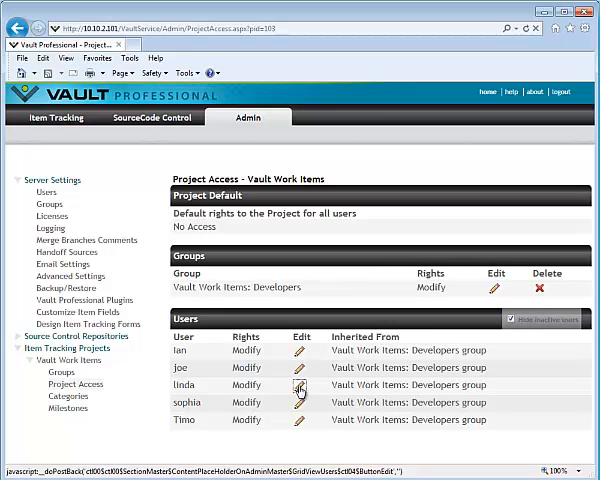
pyautogui.click(300, 387)
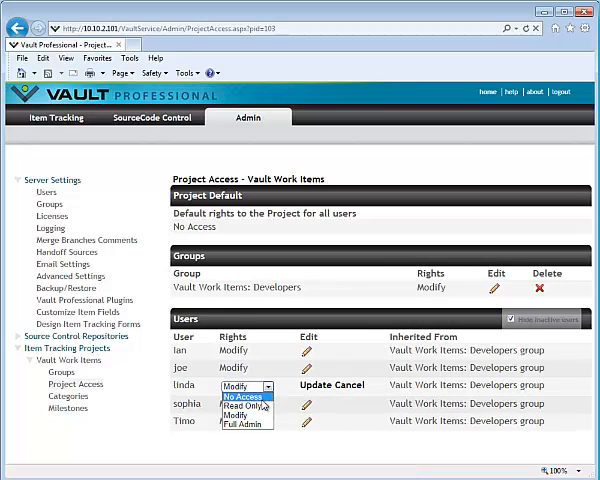
pyautogui.click(237, 430)
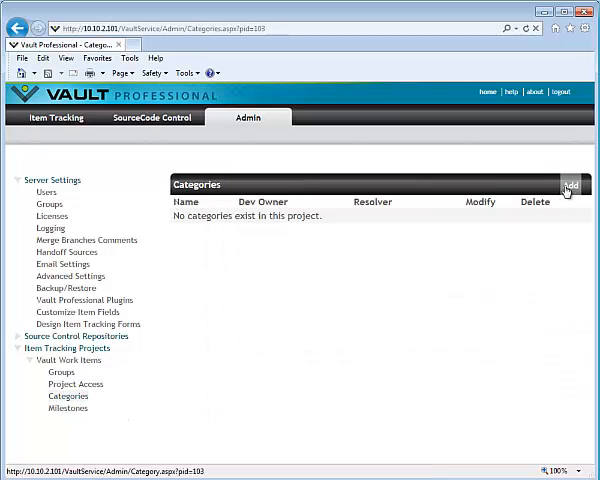
# Create the Database category with developer Joe as owner
pyautogui.click(582, 184)
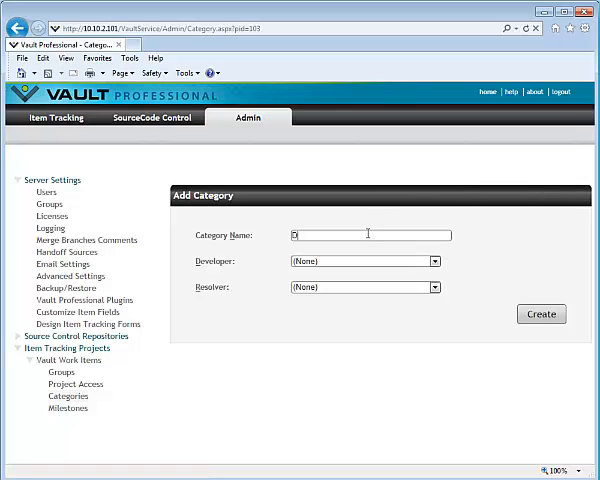
pyautogui.write('Database')
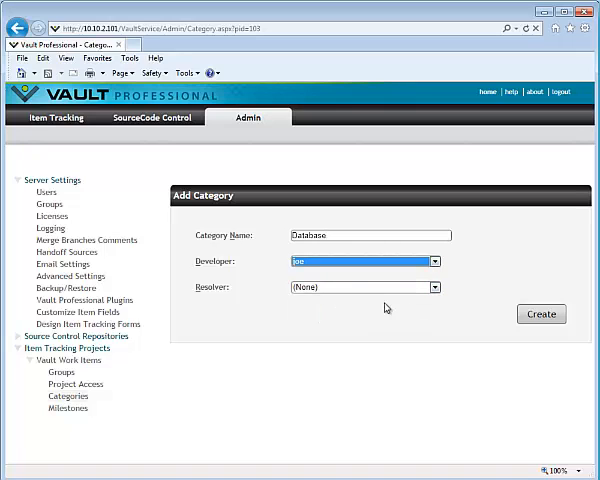
pyautogui.click(540, 314)
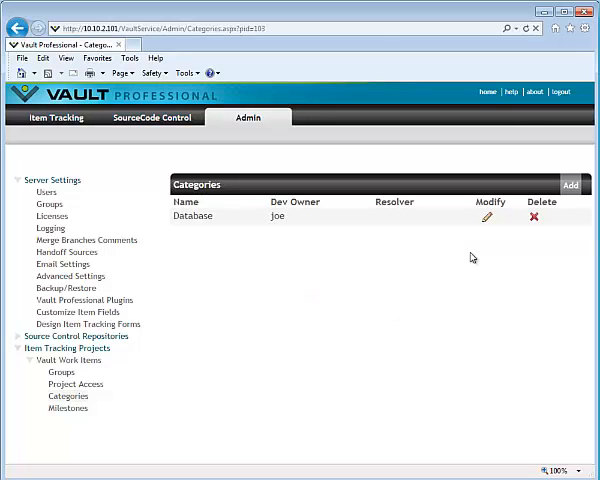
# Add a second category named Vault Client, owned by Ian
pyautogui.click(581, 185)
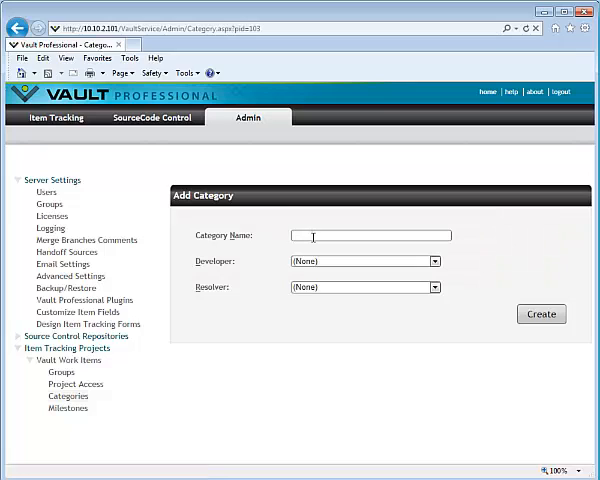
pyautogui.write('Vault')
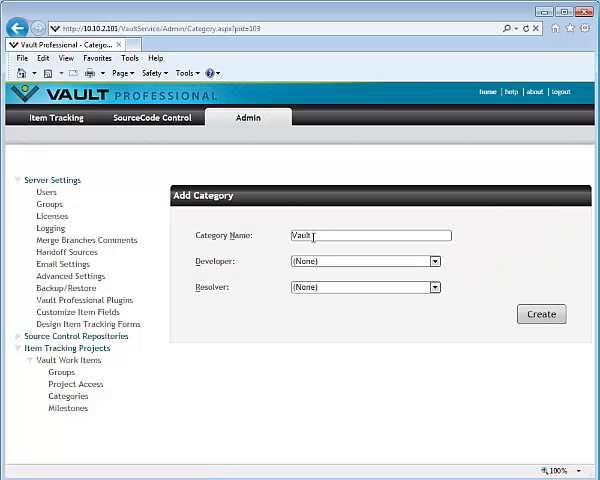
pyautogui.write('Client')
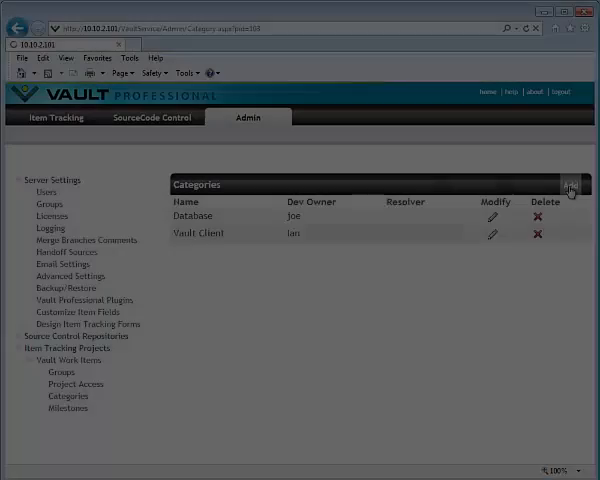
# Create the Preview milestone due 28-Feb-2014, described as First release for public review
pyautogui.click(68, 407)
pyautogui.write('Preview')
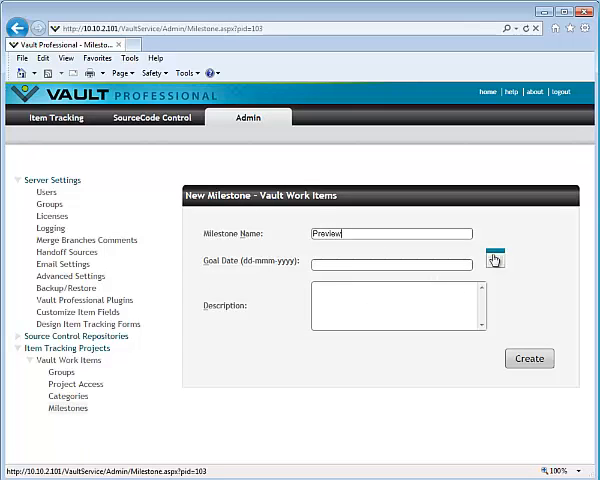
pyautogui.click(497, 261)
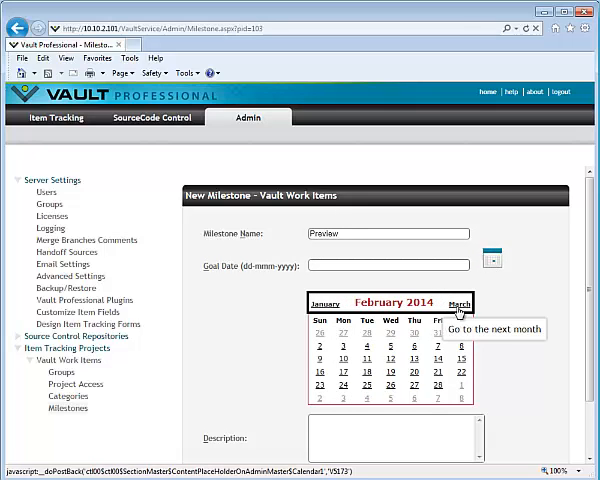
pyautogui.click(435, 389)
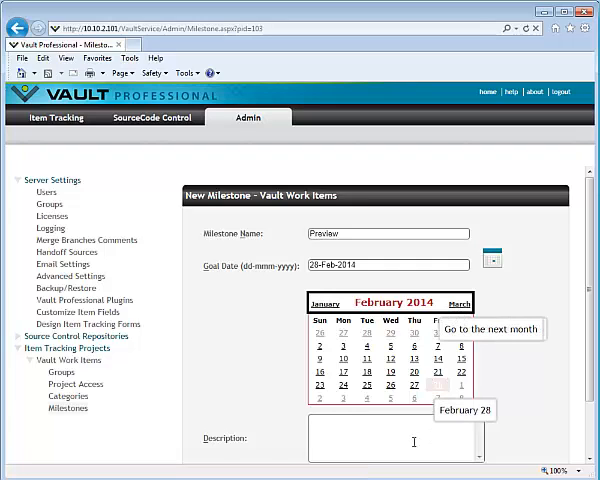
pyautogui.write('First release for public review')
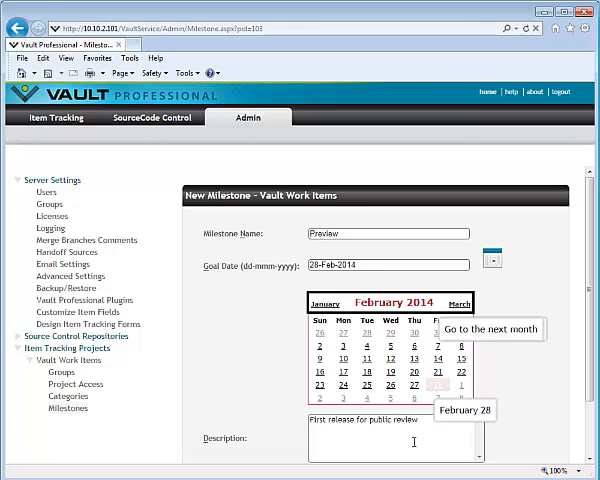
pyautogui.scroll(-3)
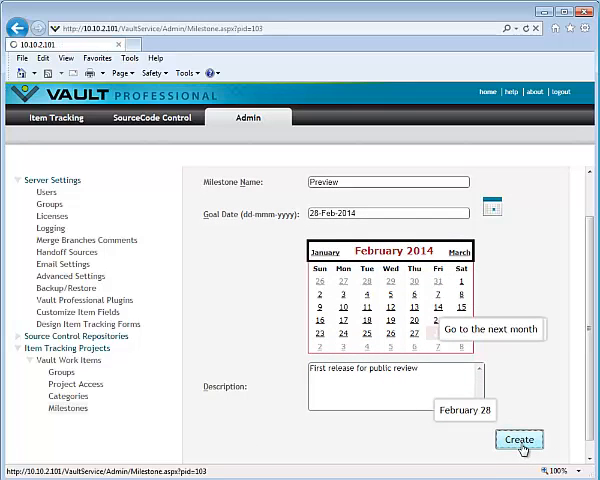
pyautogui.click(521, 441)
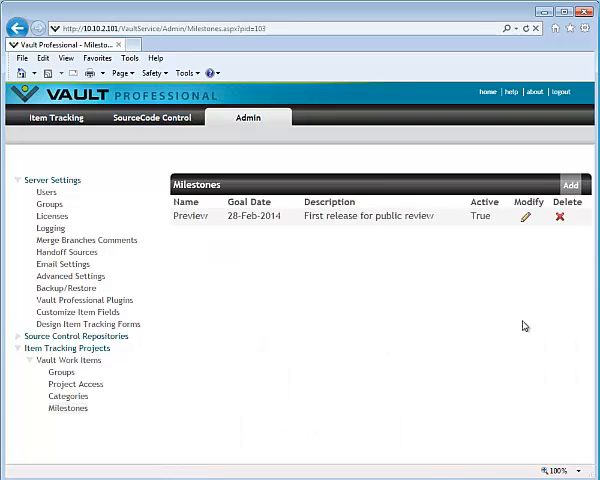
# Add the Preview 2 milestone with goal date 28-Mar-2014 and its description
pyautogui.click(581, 185)
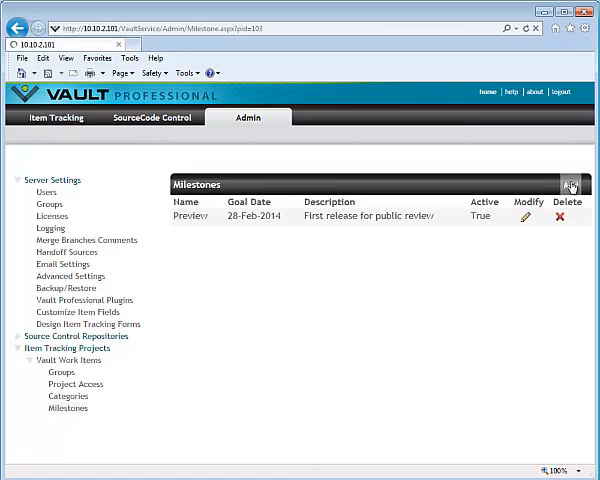
pyautogui.click(572, 185)
pyautogui.write('Preview 2')
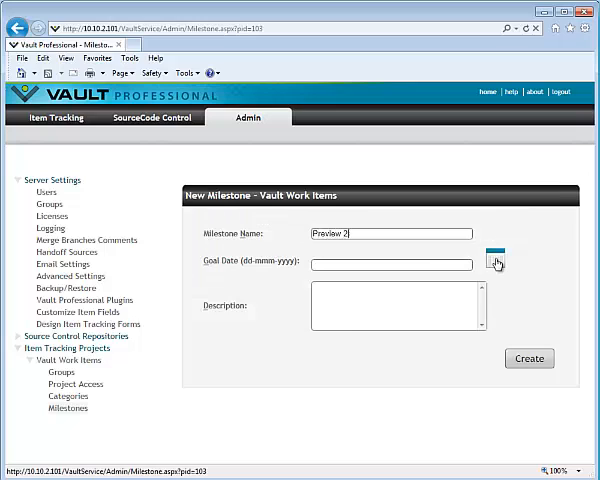
pyautogui.click(494, 263)
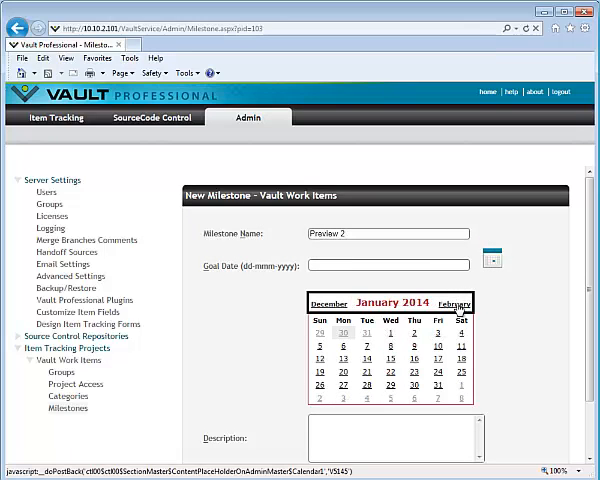
pyautogui.click(452, 303)
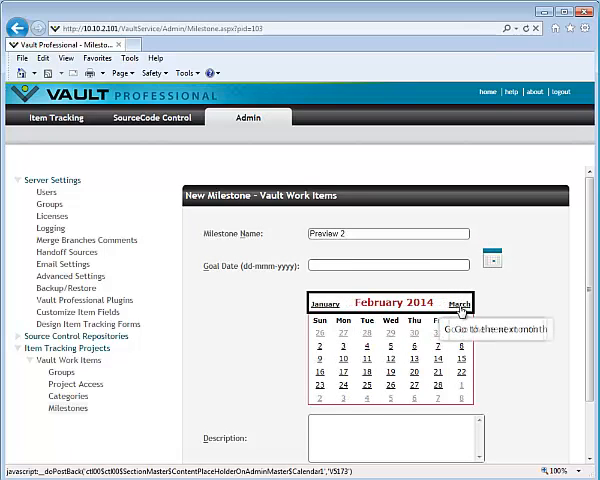
pyautogui.click(458, 304)
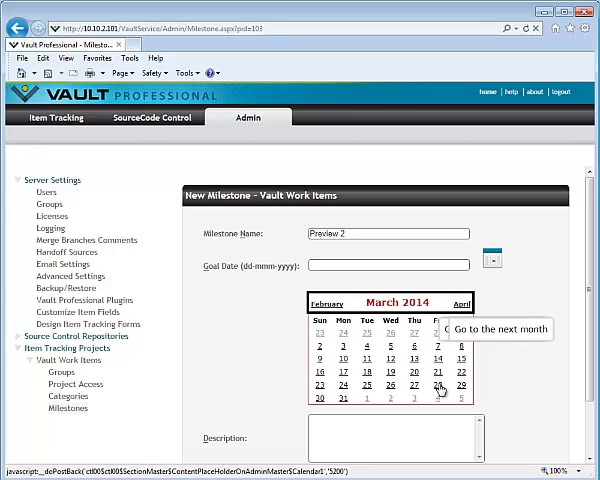
pyautogui.click(451, 388)
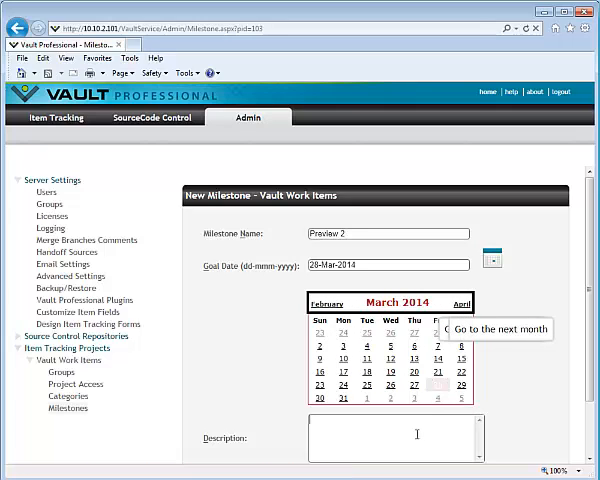
pyautogui.write('Second')
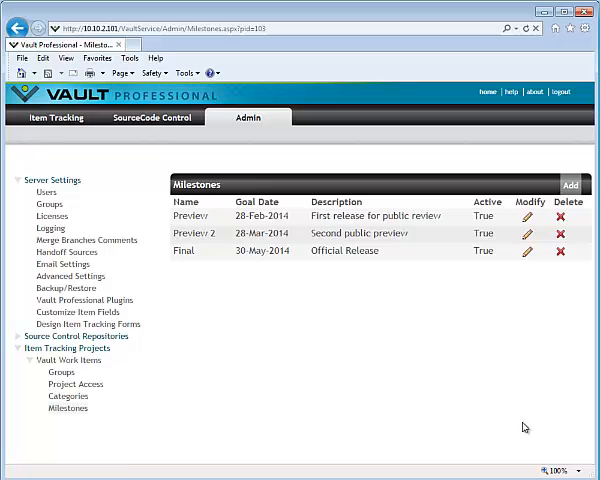
pyautogui.click(57, 117)
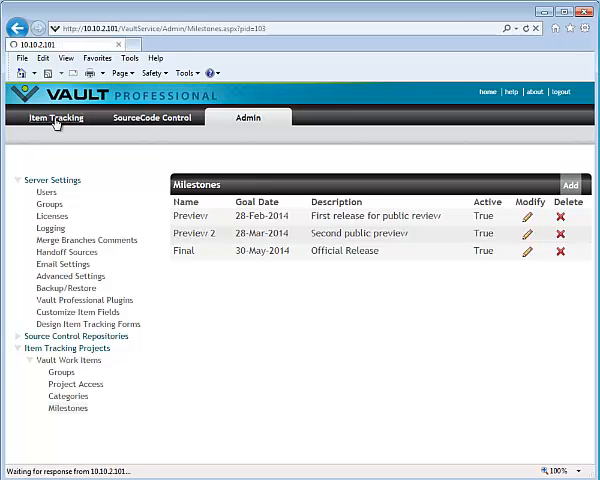
# Start a Vault Work Items work item titled 'Add dockable panels to the client'
pyautogui.click(56, 118)
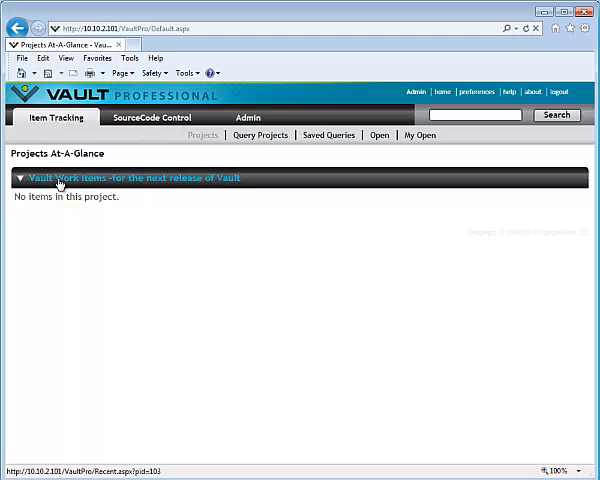
pyautogui.click(133, 178)
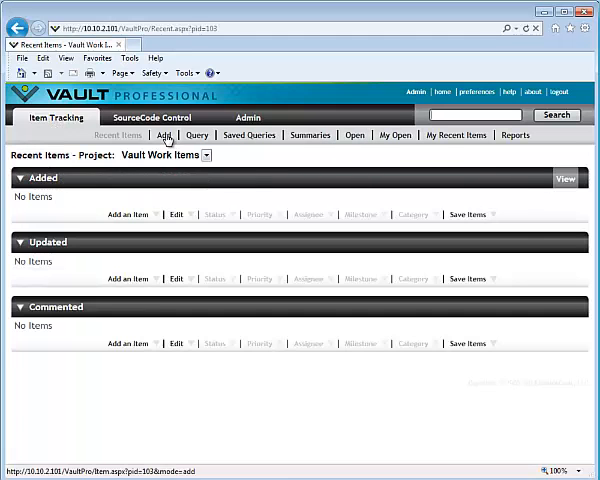
pyautogui.click(162, 135)
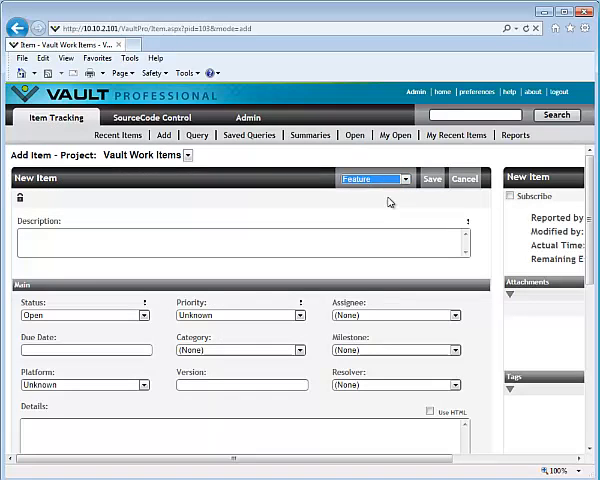
pyautogui.write('Add do')
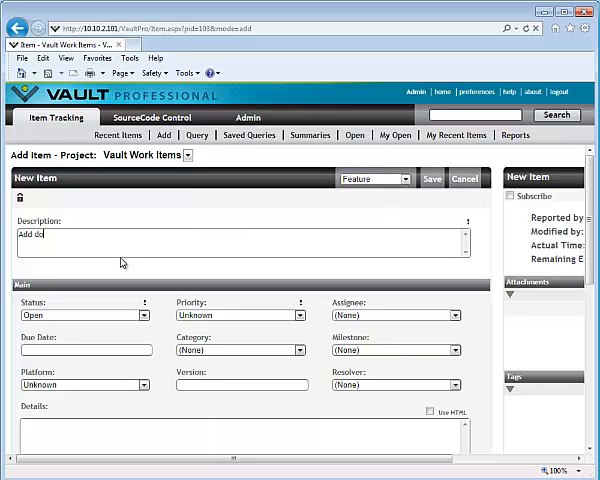
pyautogui.write('ockable p')
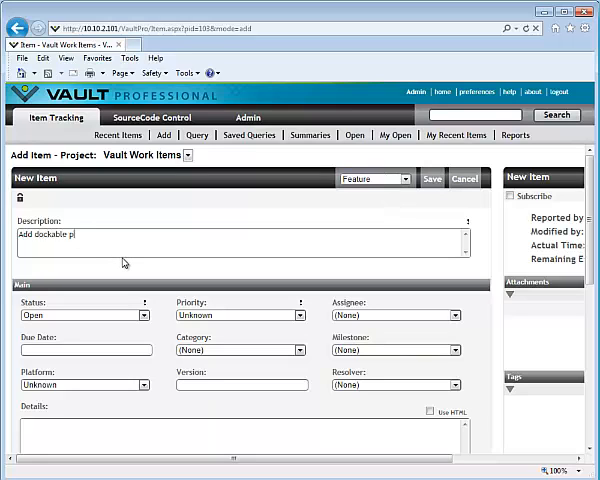
pyautogui.write('anels to the client')
pyautogui.click(244, 436)
pyautogui.write('D')
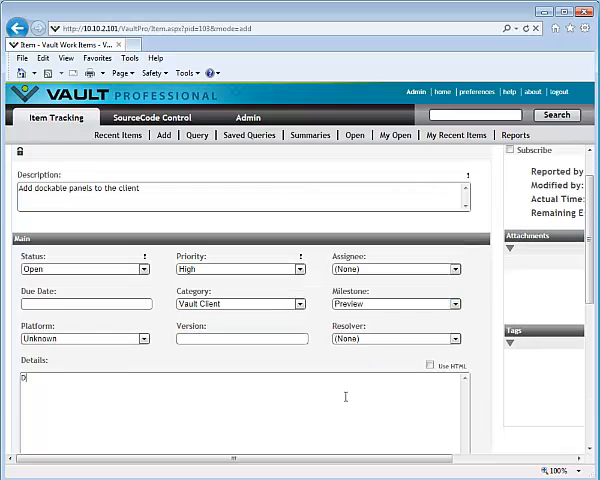
# Write details explaining dockable panels let users work with the client efficiently
pyautogui.write('ockable')
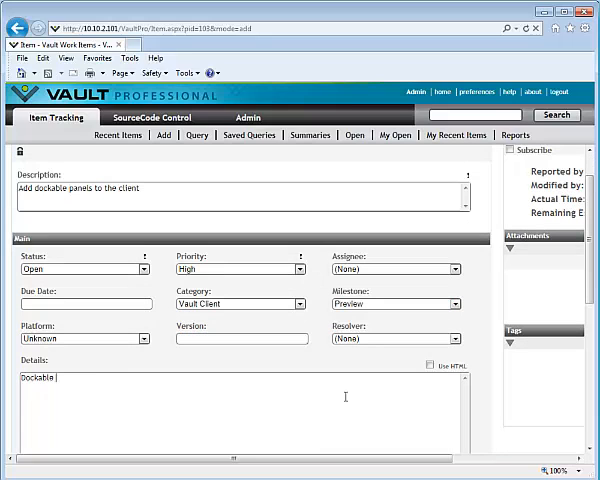
pyautogui.write('panels allow users to')
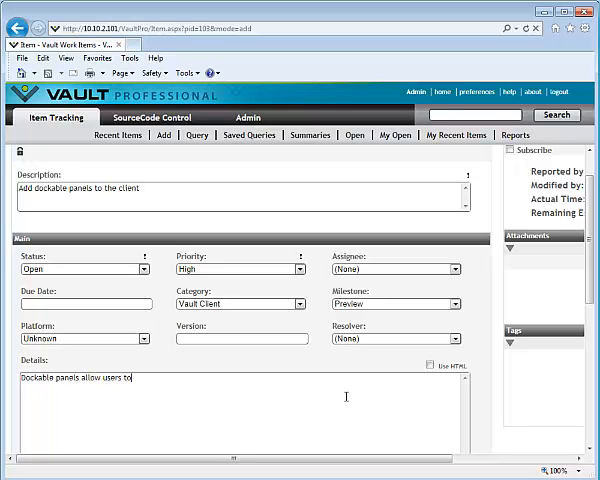
pyautogui.write('wor')
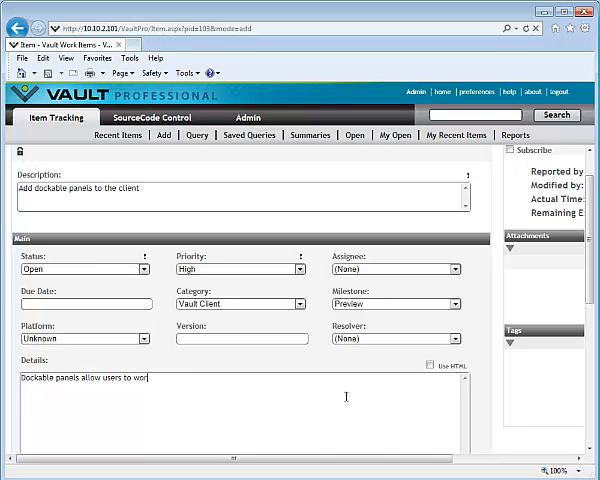
pyautogui.write('k with the client mor')
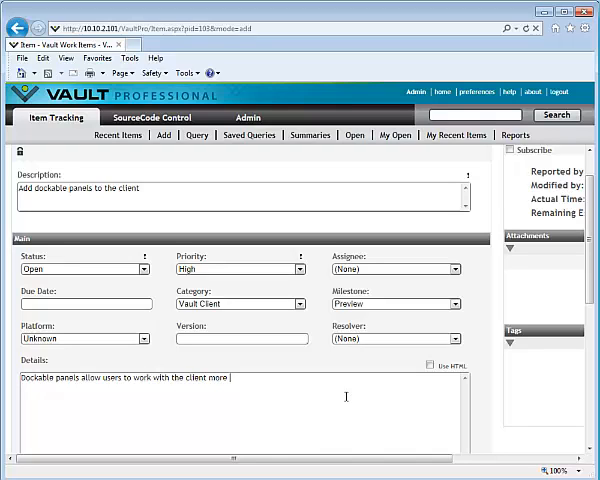
pyautogui.write('efficiently')
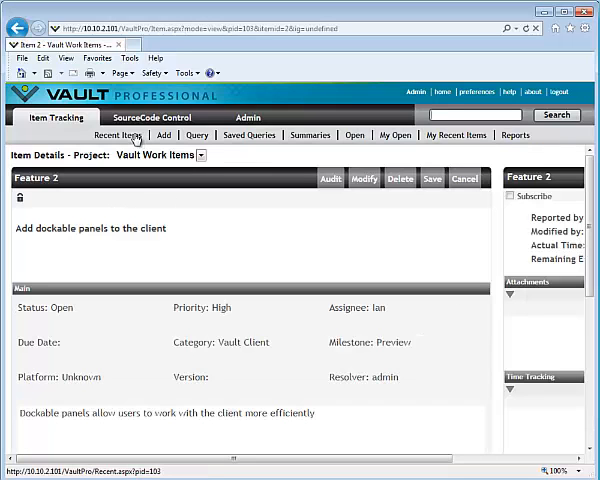
# Reopen Feature 2, assign it to Joe and set a 17-Jan-2014 due date
pyautogui.click(118, 135)
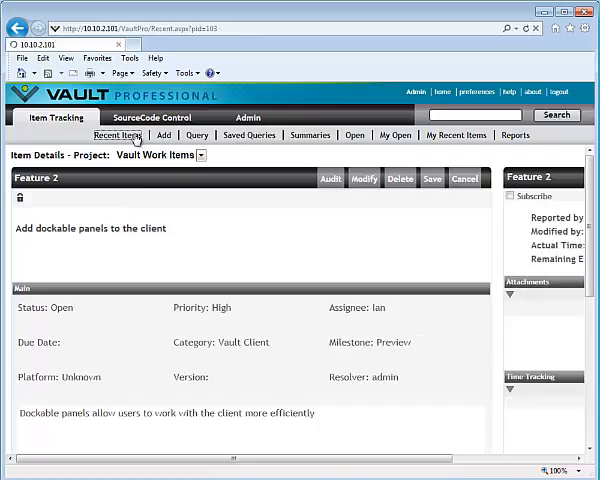
pyautogui.click(118, 135)
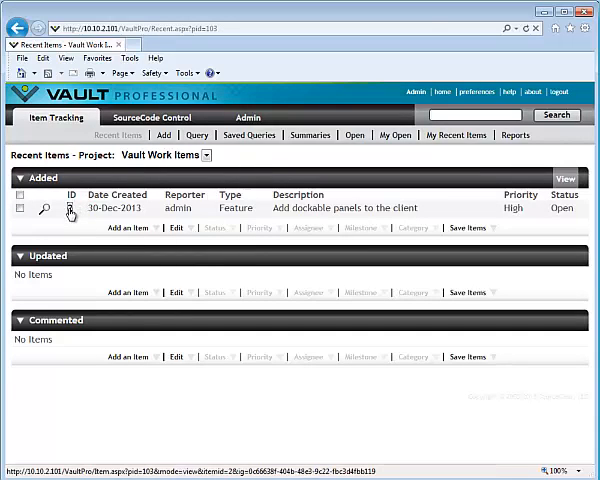
pyautogui.click(68, 207)
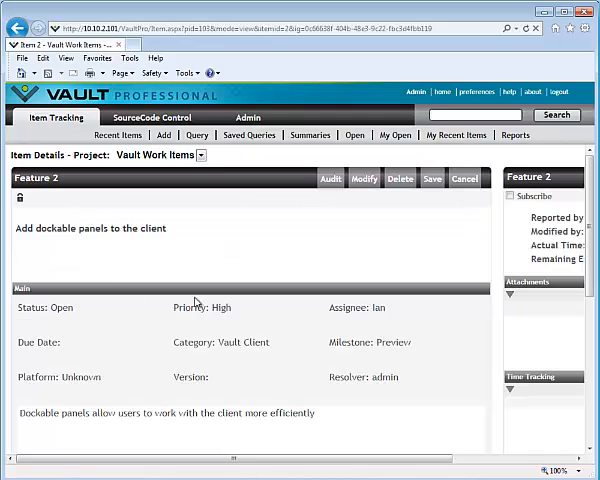
pyautogui.click(238, 307)
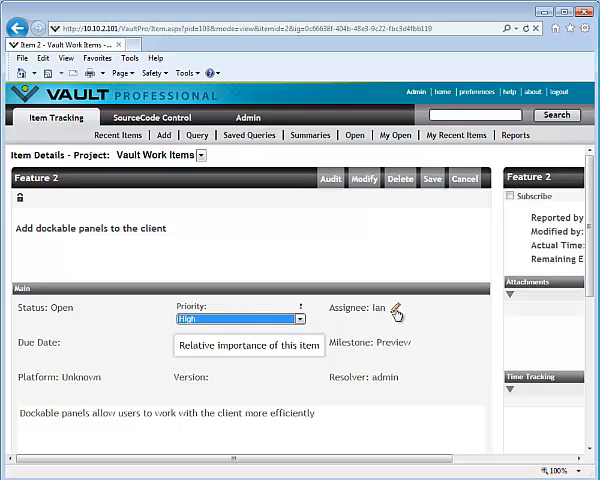
pyautogui.click(396, 318)
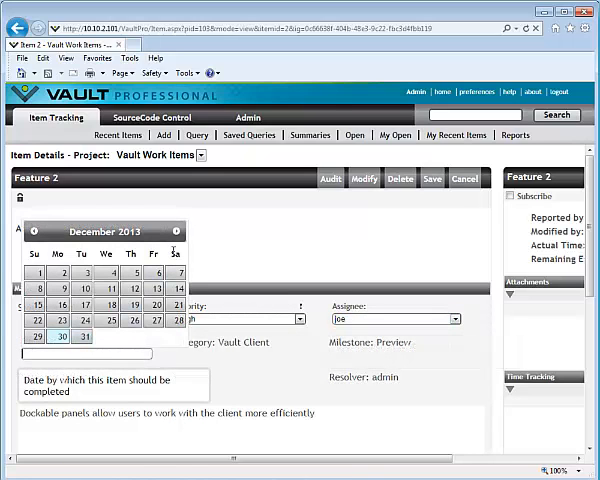
pyautogui.click(175, 232)
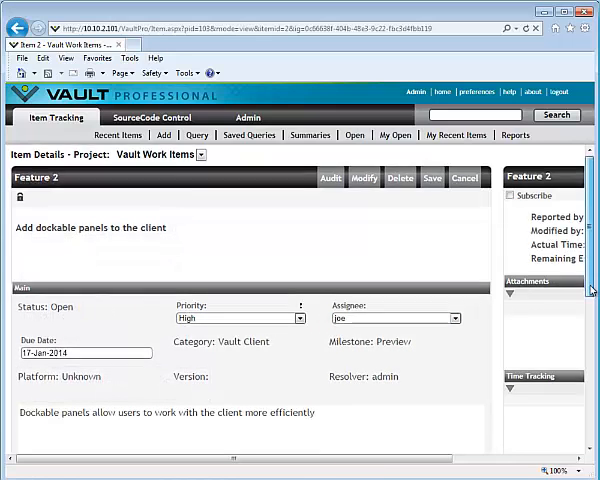
pyautogui.scroll(-3)
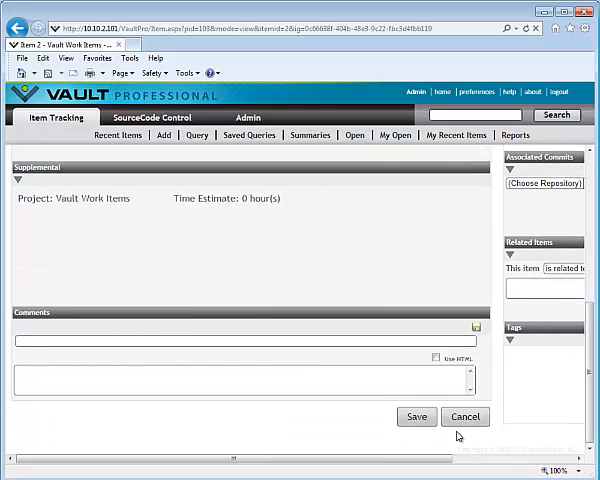